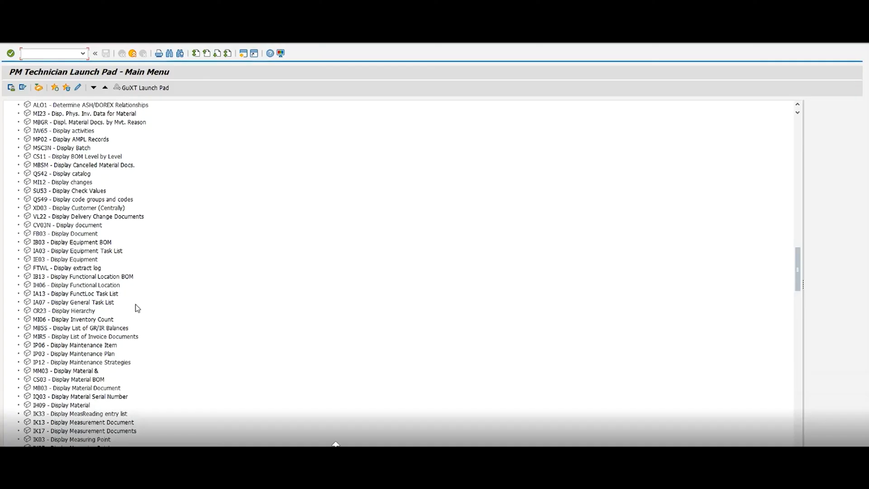
- Launch transaction IP10 to schedule maintenance plan 91046
{"action": "type", "text": "ip"}
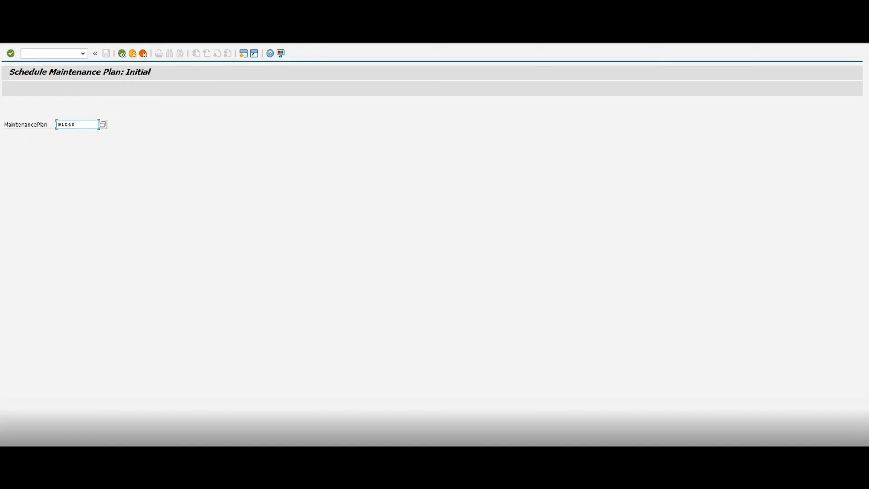
- Open plan 91046 for scheduling and set its start of cycle to 07/23/2018
{"action": "key", "text": "Enter"}
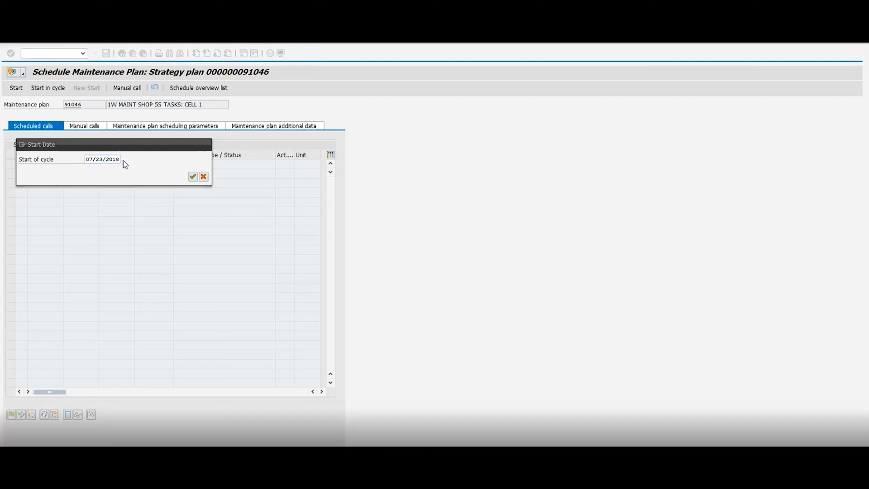
{"action": "left_click", "coordinate": [102, 159]}
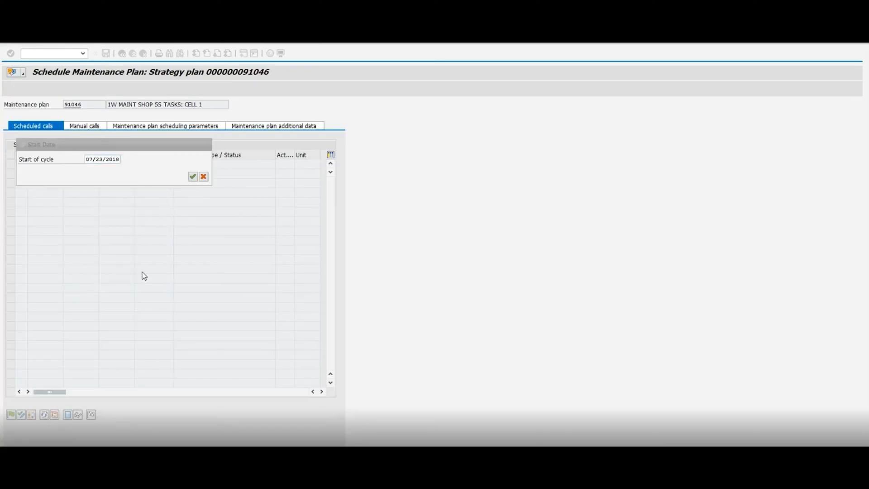
- Confirm the 07/23/2018 start-of-cycle date in the Start Date popup
{"action": "left_click", "coordinate": [192, 176]}
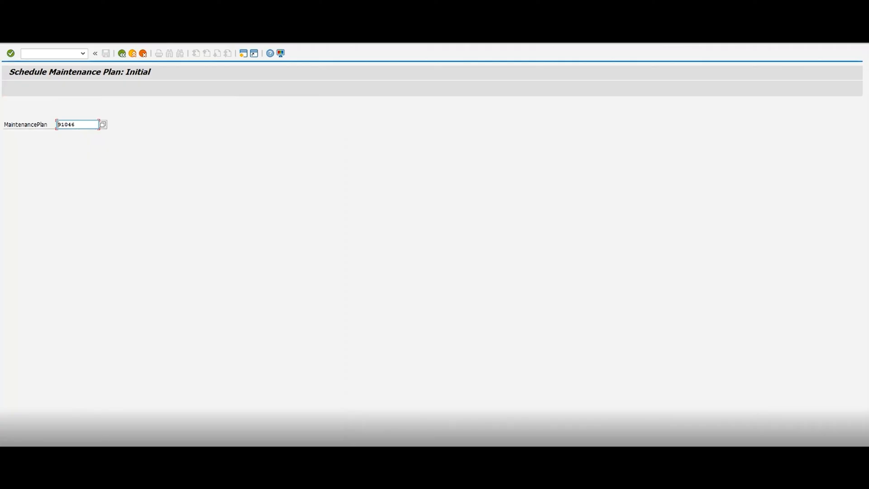
{"action": "mouse_move", "coordinate": [86, 83]}
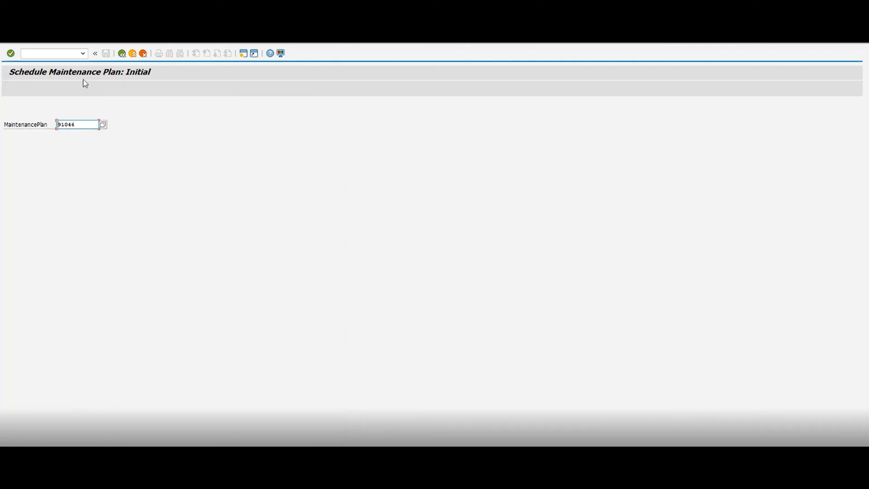